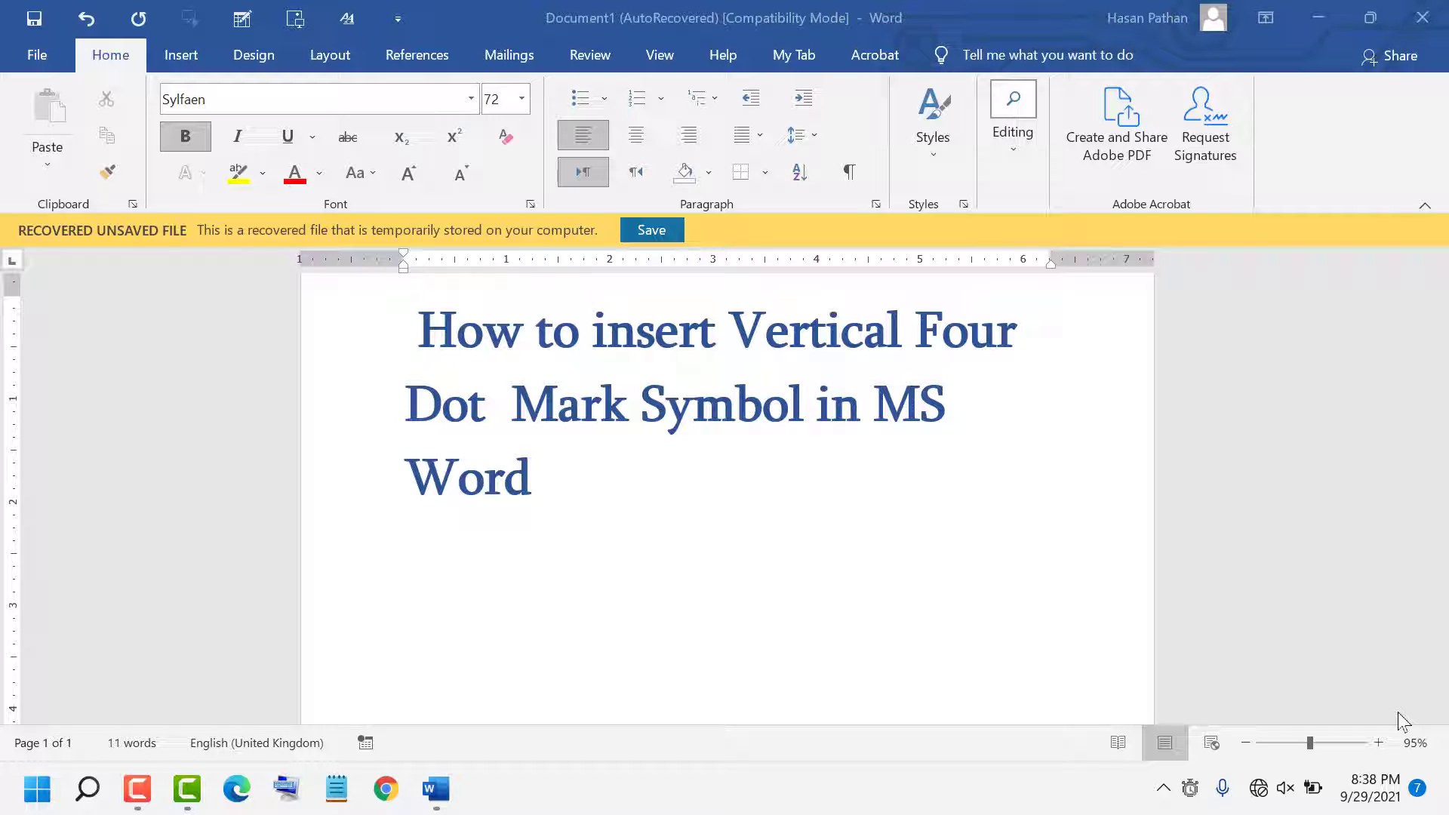
{"action": "mouse_move", "coordinate": [1100, 742]}
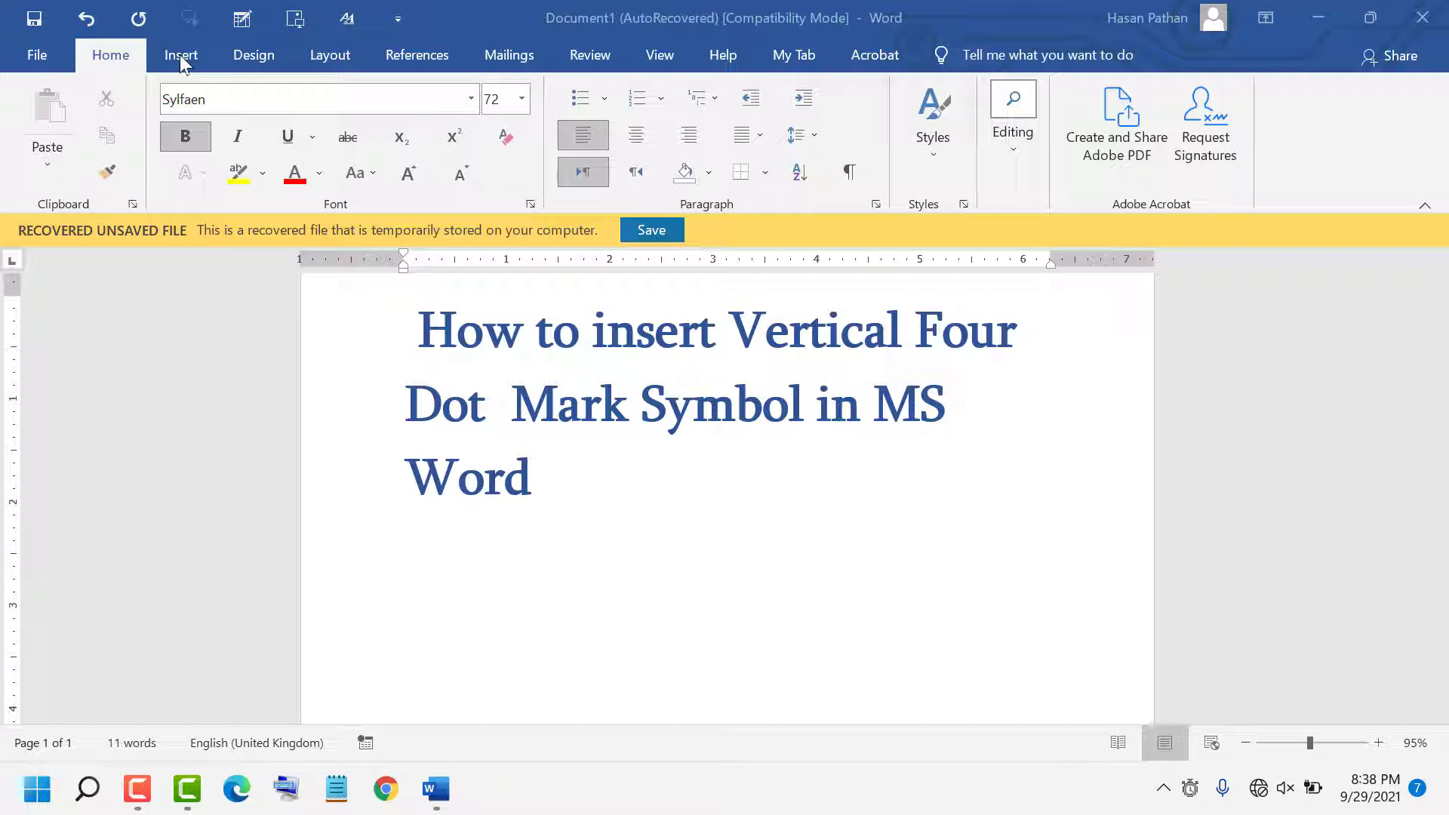
Show the recently used symbols list from the Insert ribbon's Symbol dropdown.
{"action": "left_click", "coordinate": [181, 55]}
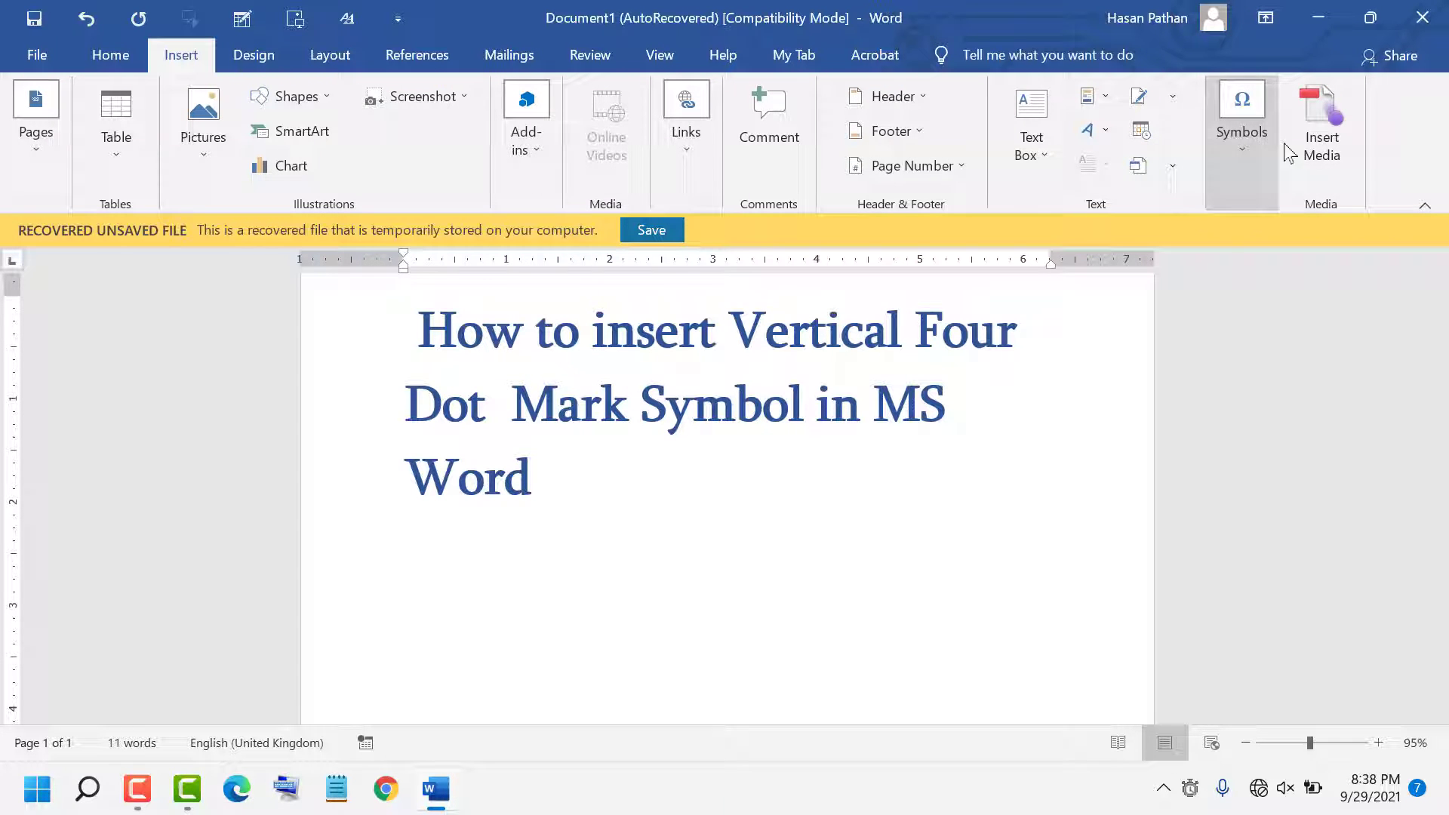
{"action": "left_click", "coordinate": [1241, 120]}
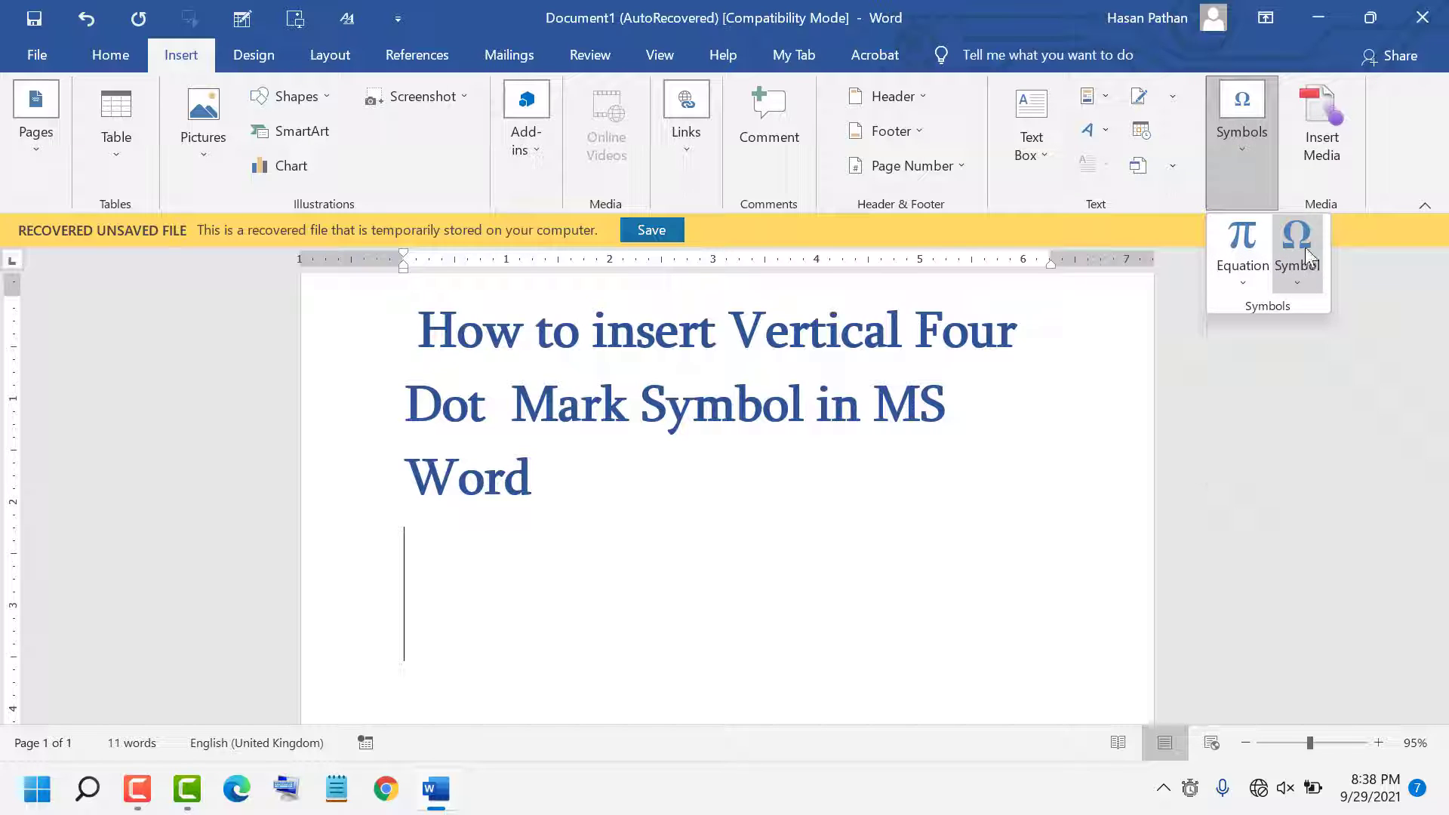
{"action": "left_click", "coordinate": [1295, 249]}
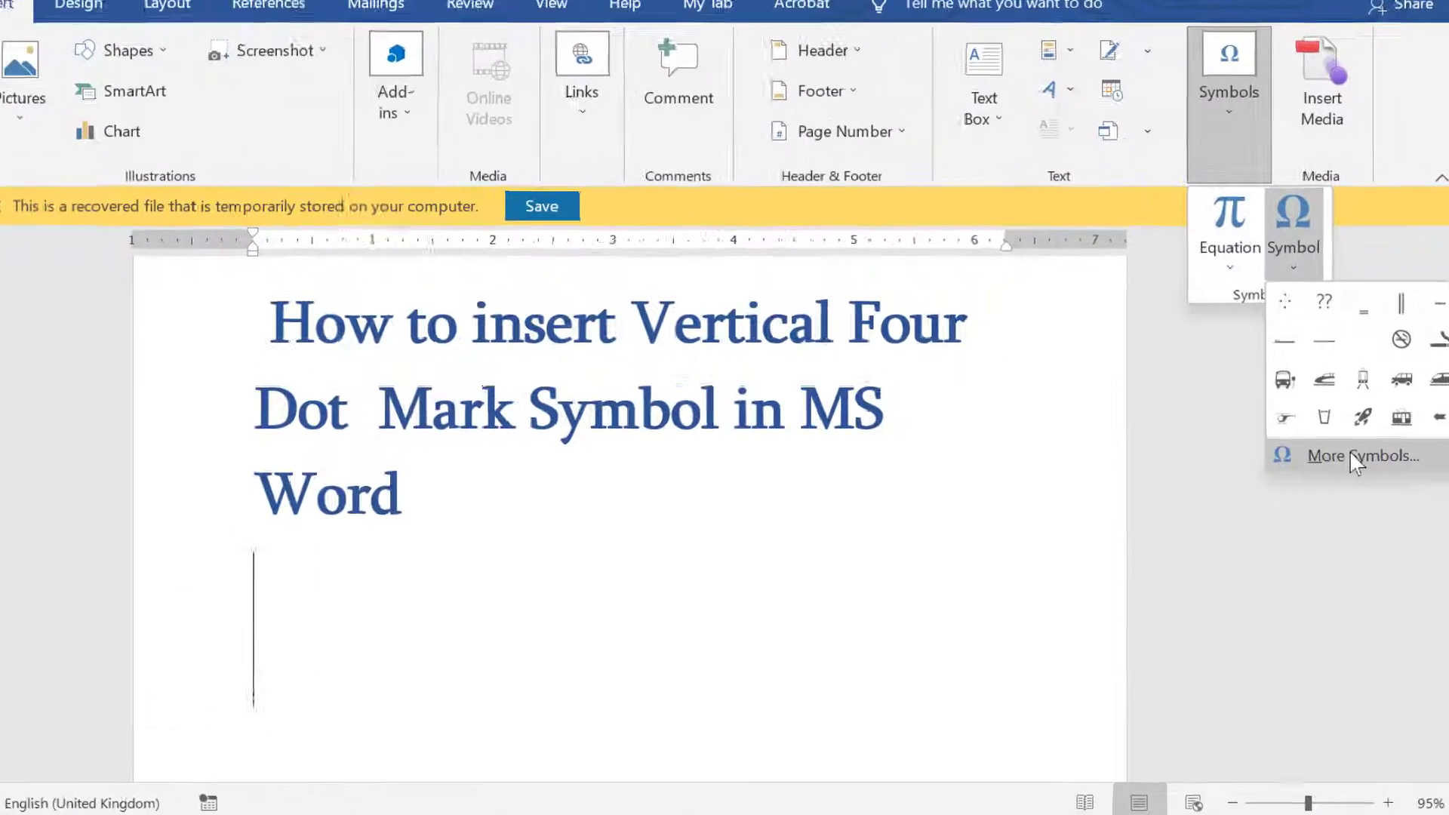
Insert the Vertical Four Dots symbol (character code 205E) repeatedly below the title via More Symbols.
{"action": "left_click", "coordinate": [1360, 456]}
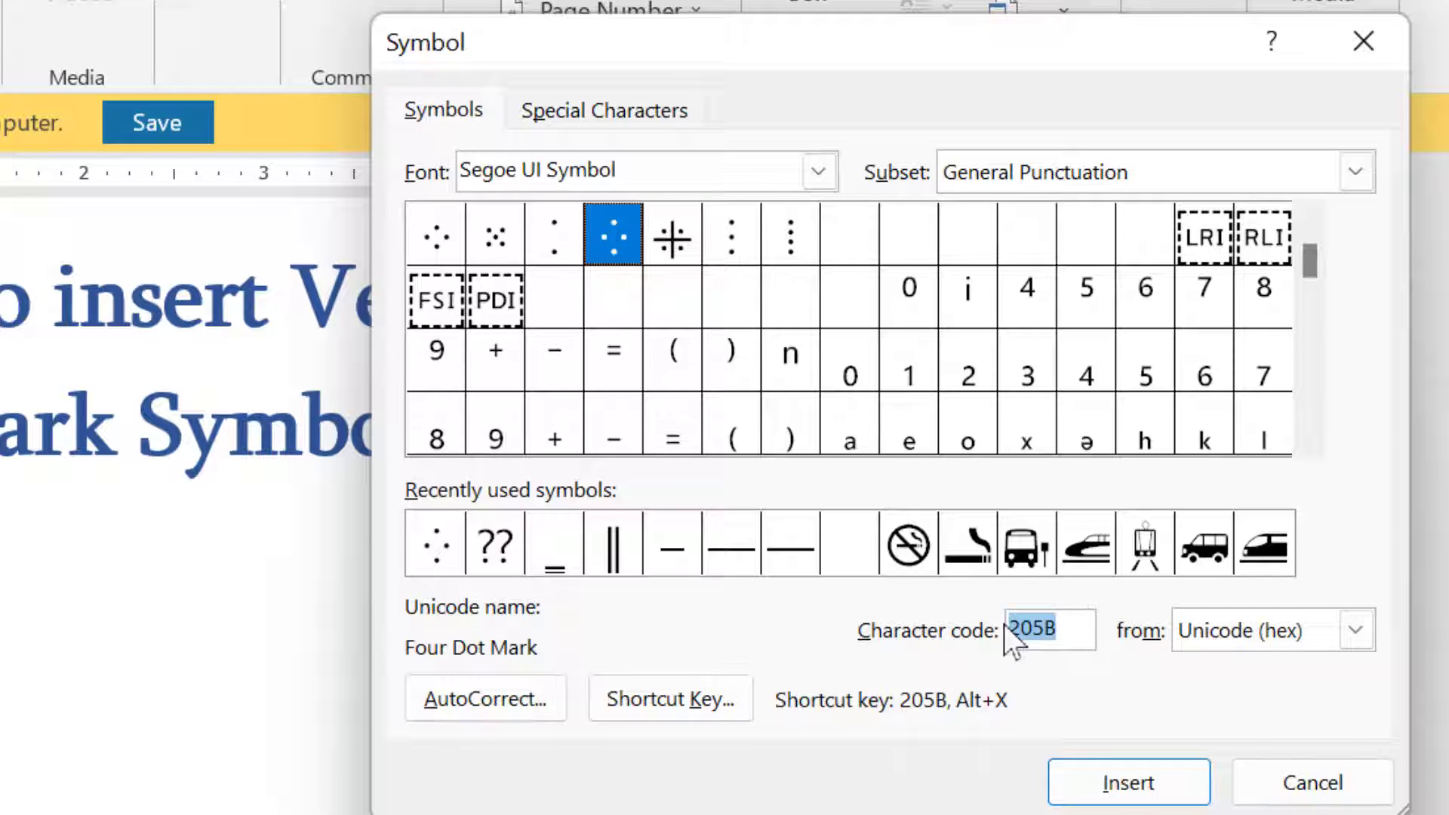
{"action": "key", "text": "Backspace"}
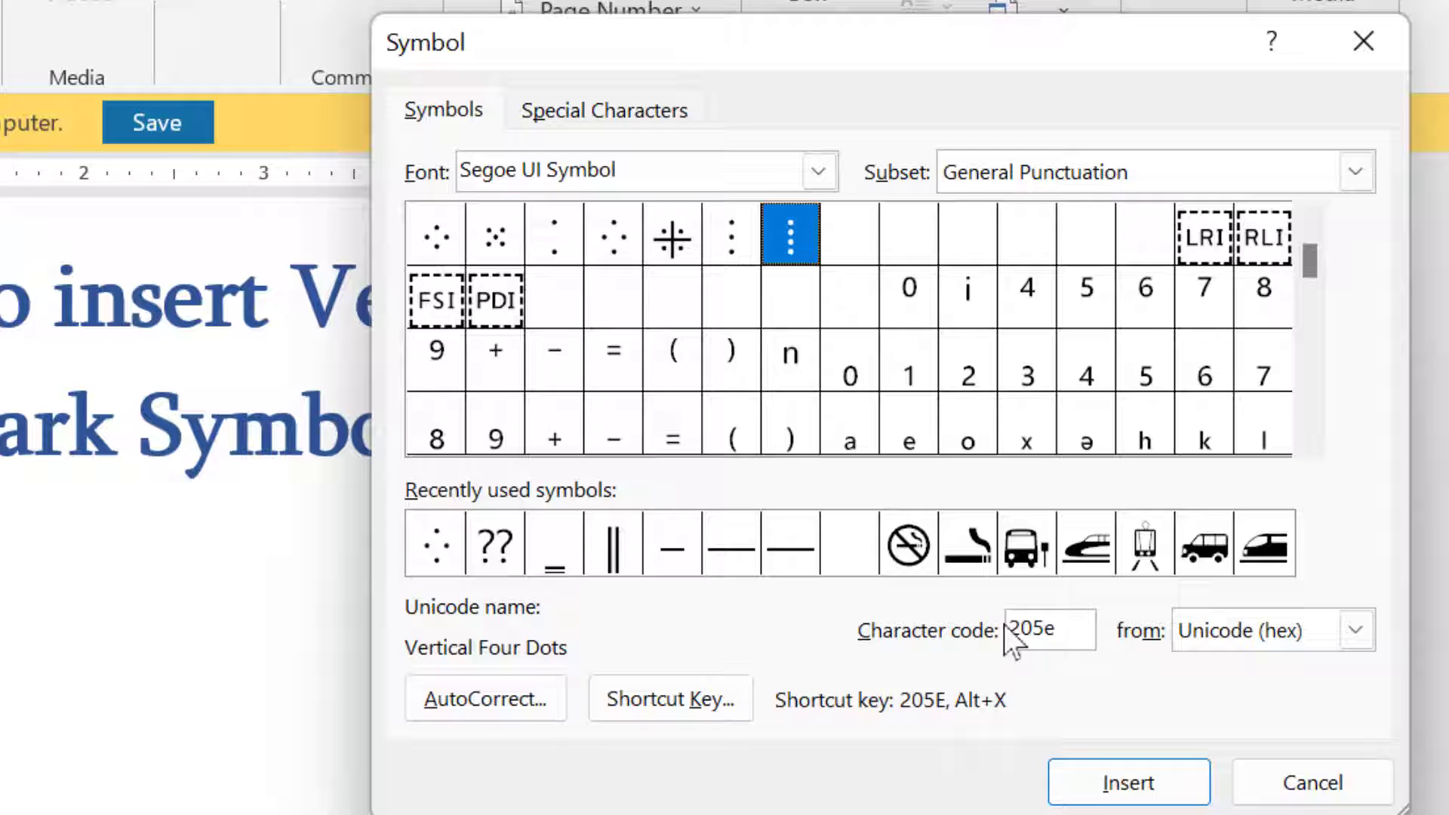
{"action": "left_click", "coordinate": [1129, 782]}
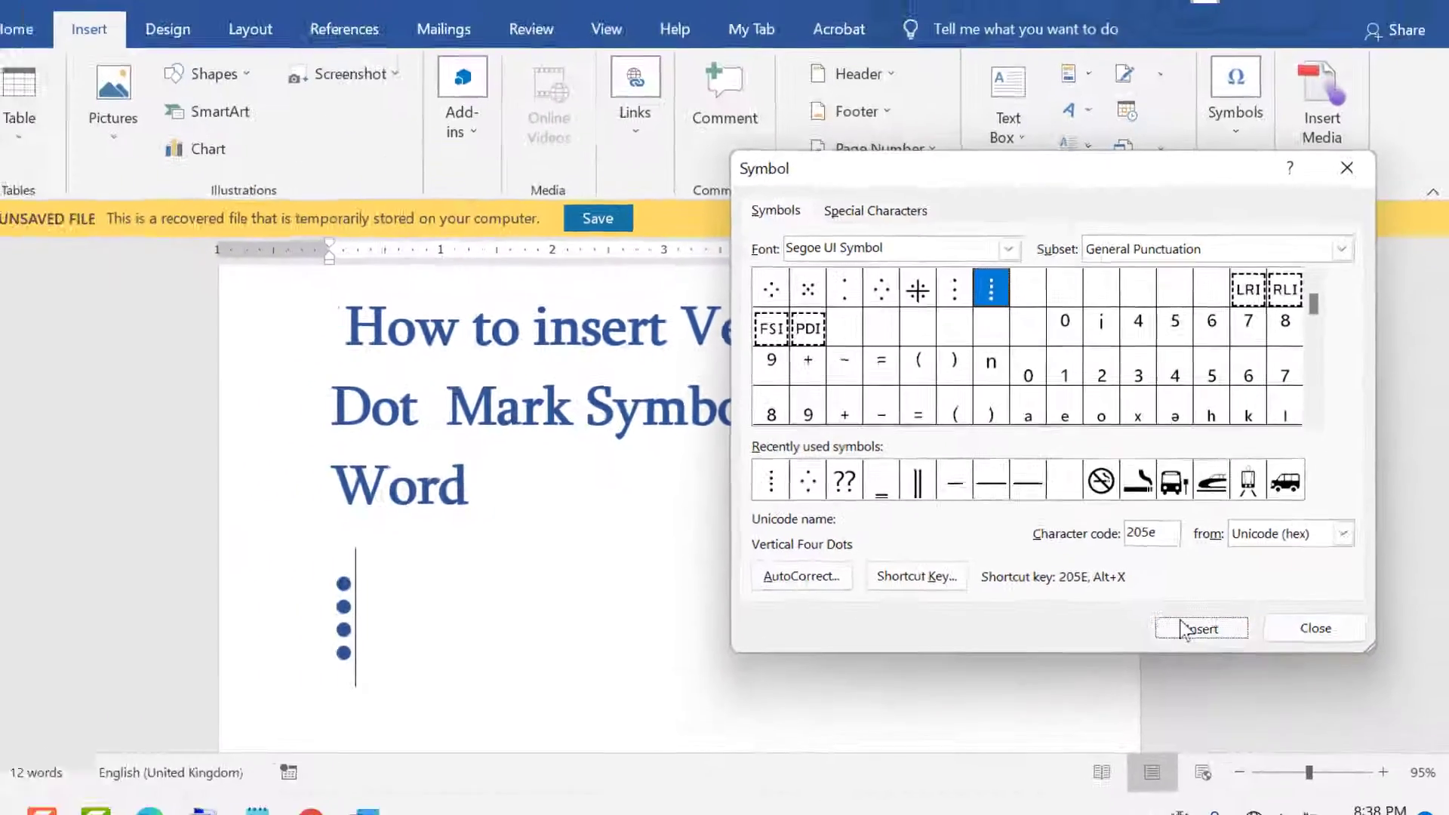
{"action": "left_click", "coordinate": [1200, 628]}
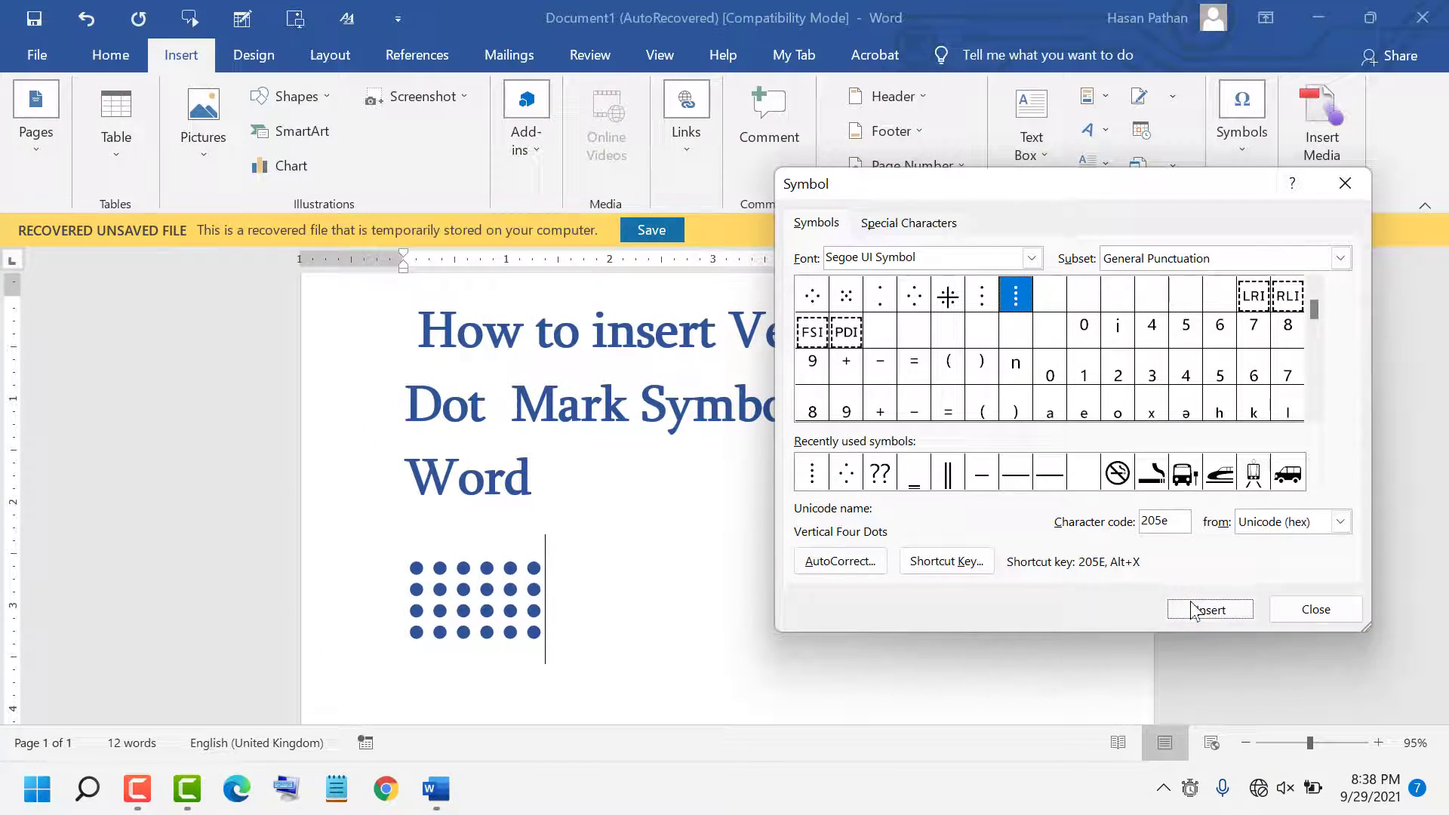